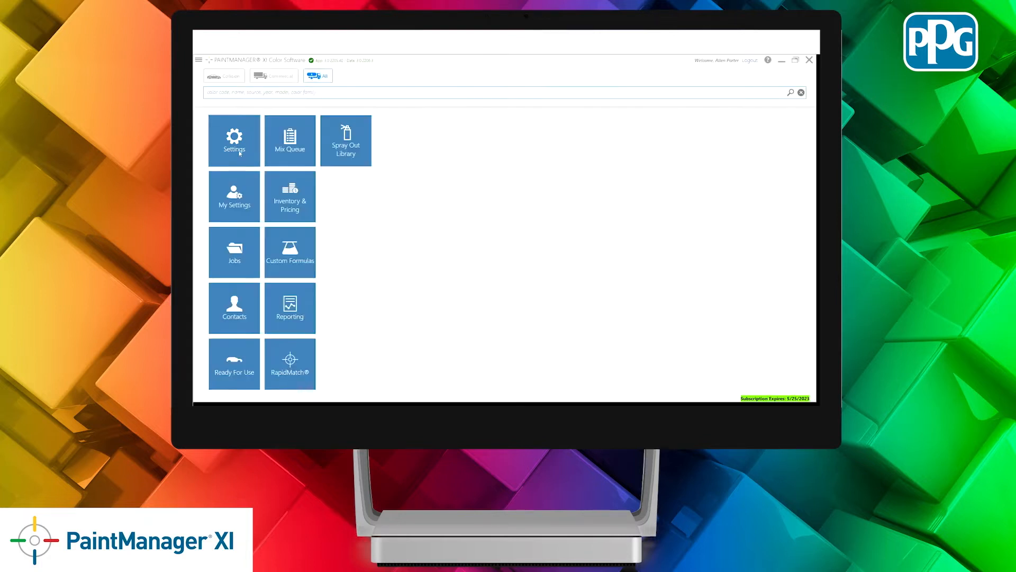
Step: Save the application settings with Volume Estimation enabled
left_click(233, 140)
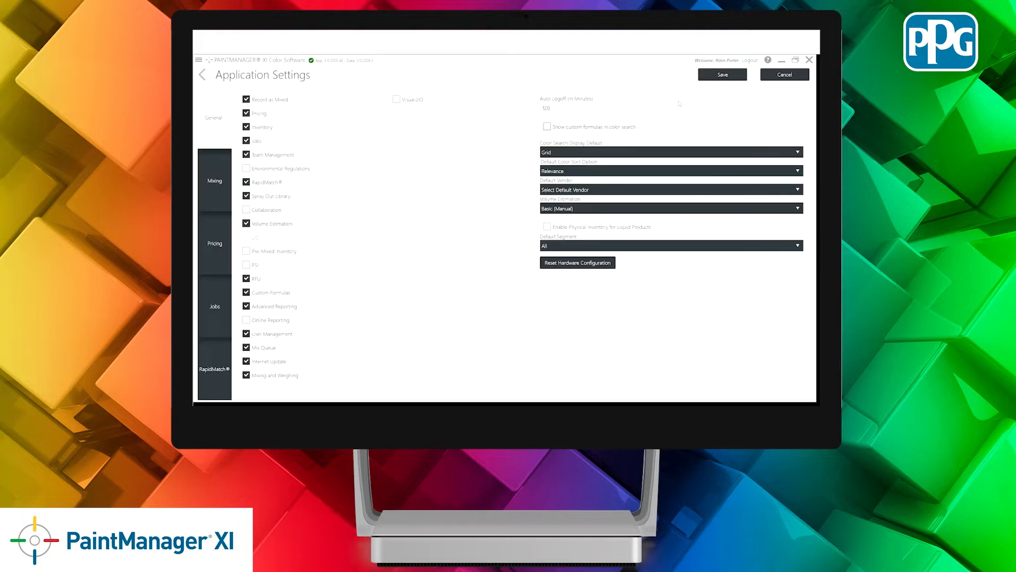
left_click(722, 74)
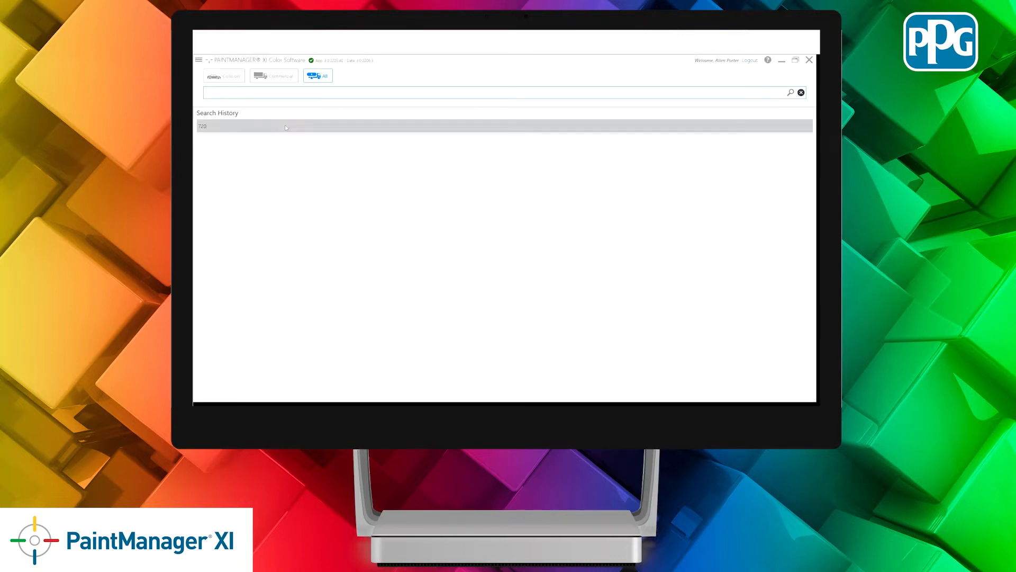
Step: Reopen the Bursting Blue 720 Prime formula from history and start volume estimation for a truck
left_click(202, 126)
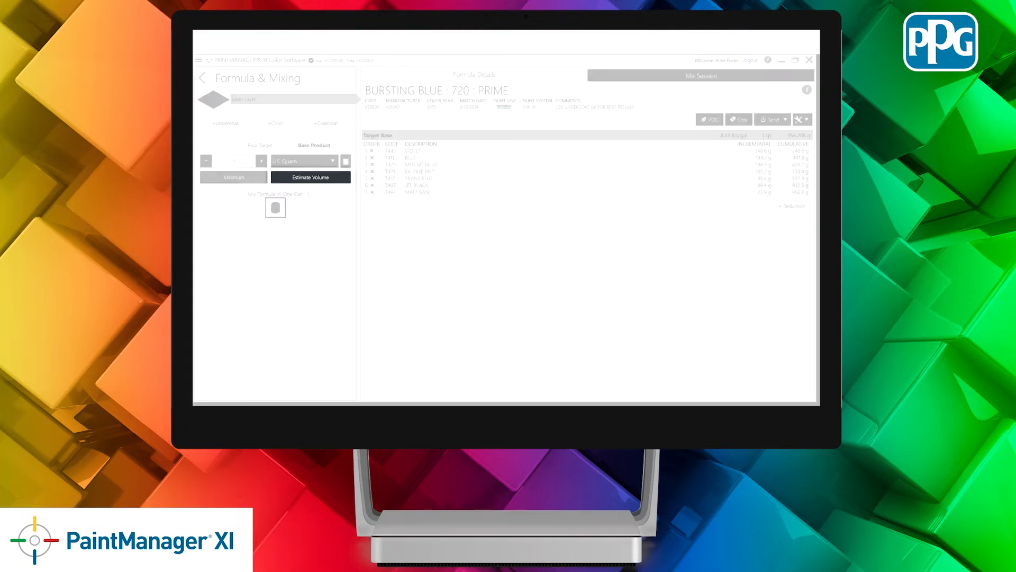
left_click(305, 160)
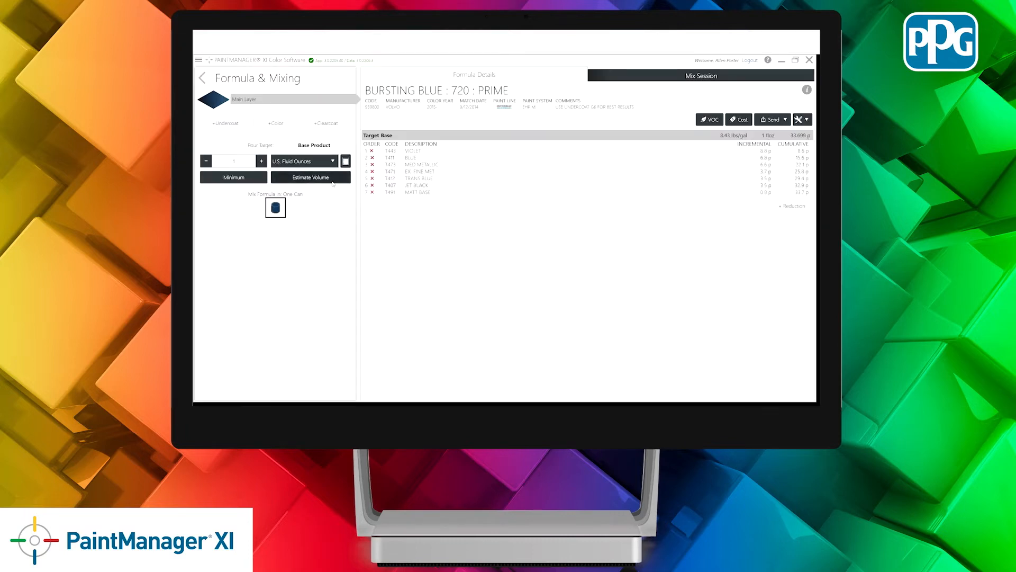
left_click(310, 177)
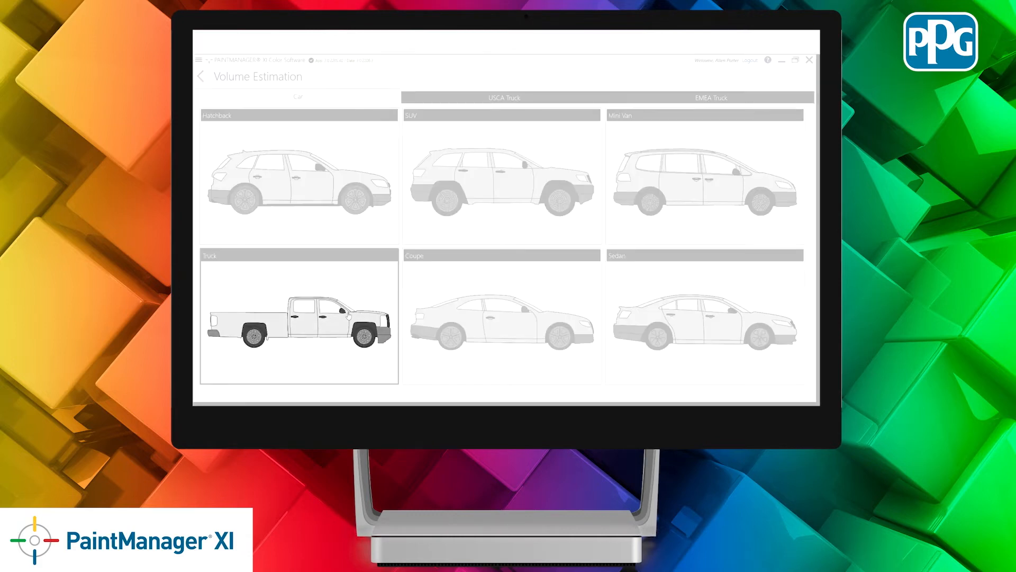
left_click(299, 318)
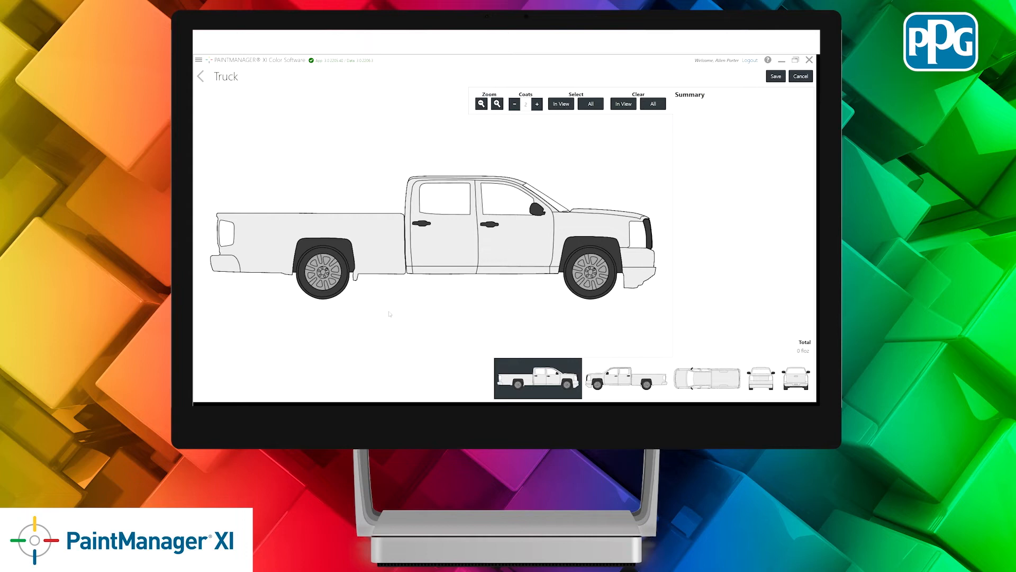
mouse_move(500, 317)
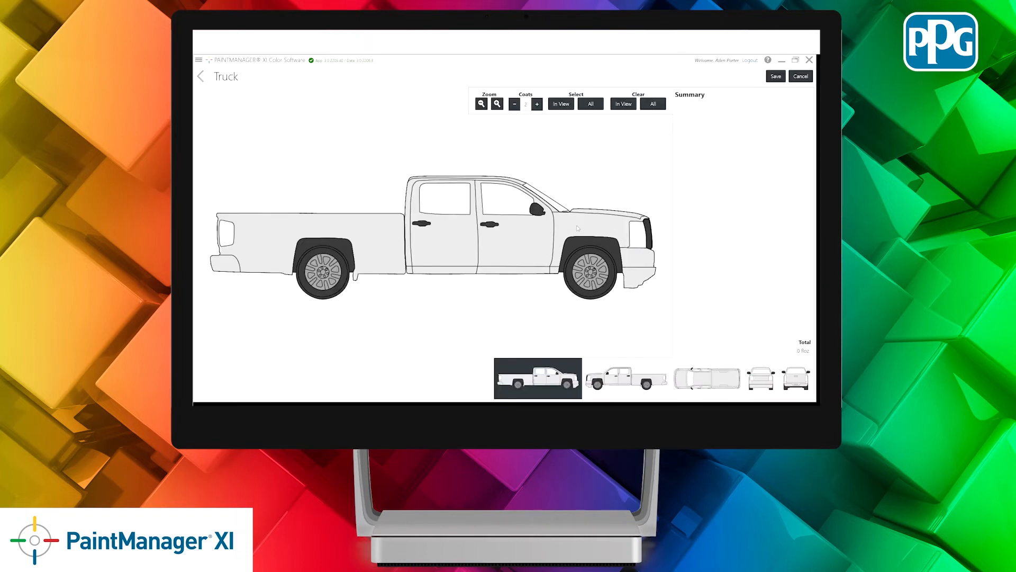
Step: Mark the truck's right fender and right front door, giving a 7.25 fl oz summary total
left_click(586, 227)
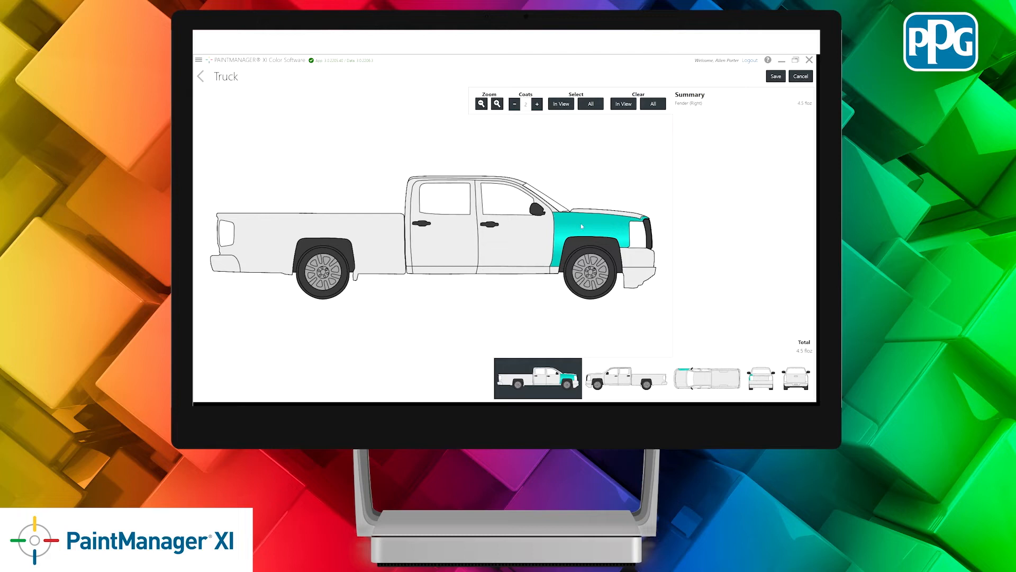
left_click(506, 236)
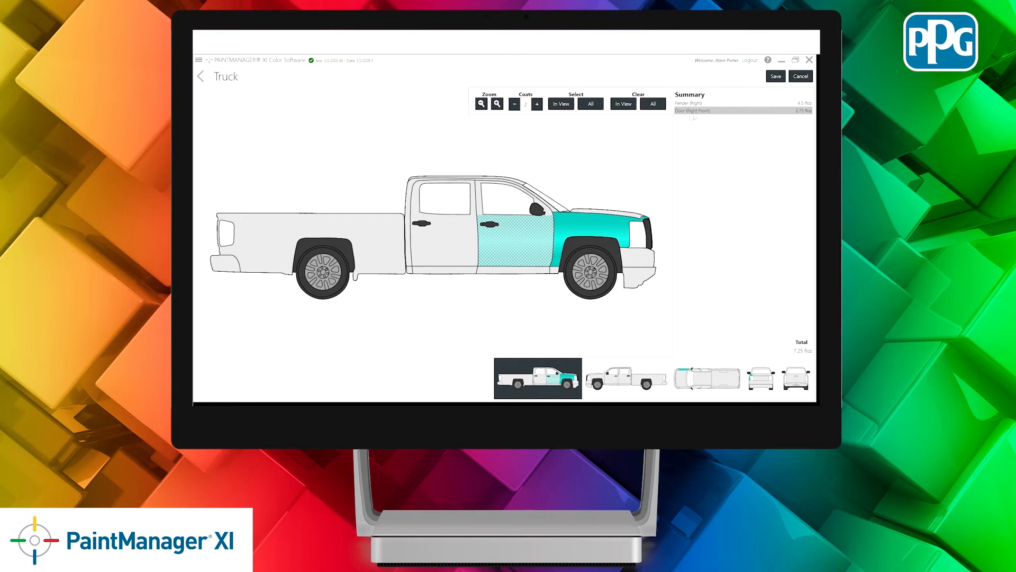
mouse_move(763, 117)
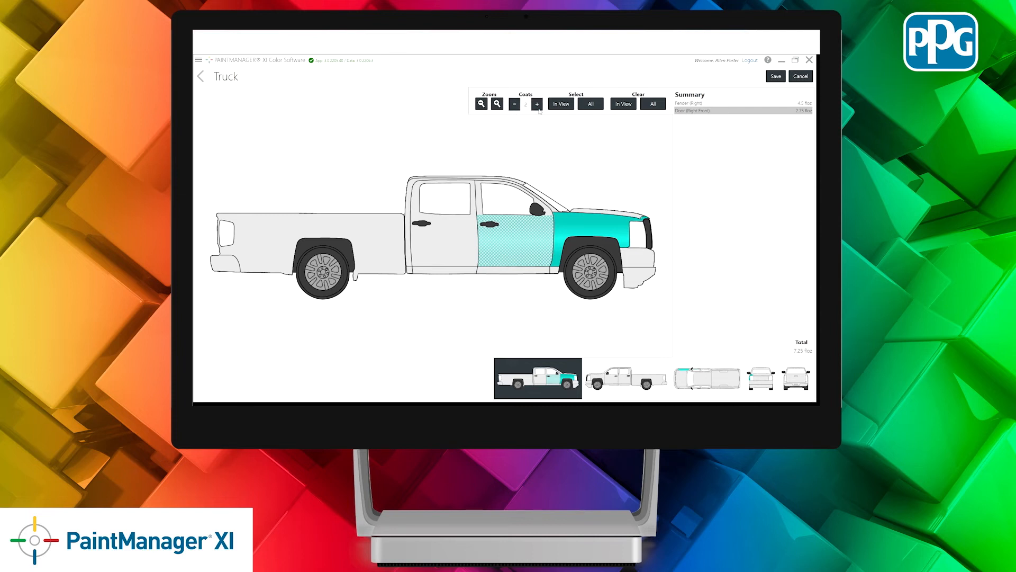
left_click(537, 104)
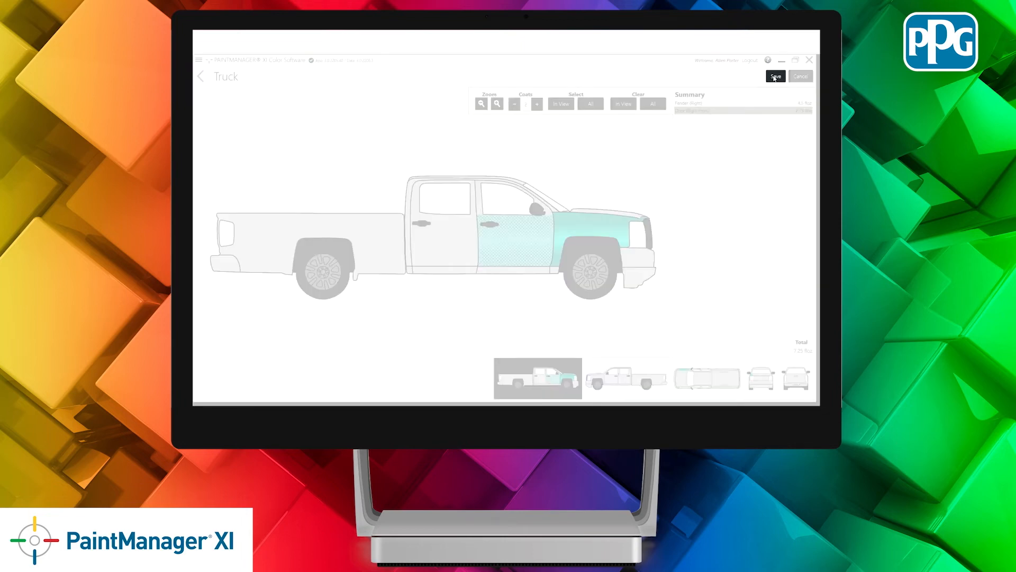
Step: Apply the 7.25 fl oz estimate to the formula and move it into a mix session
left_click(775, 77)
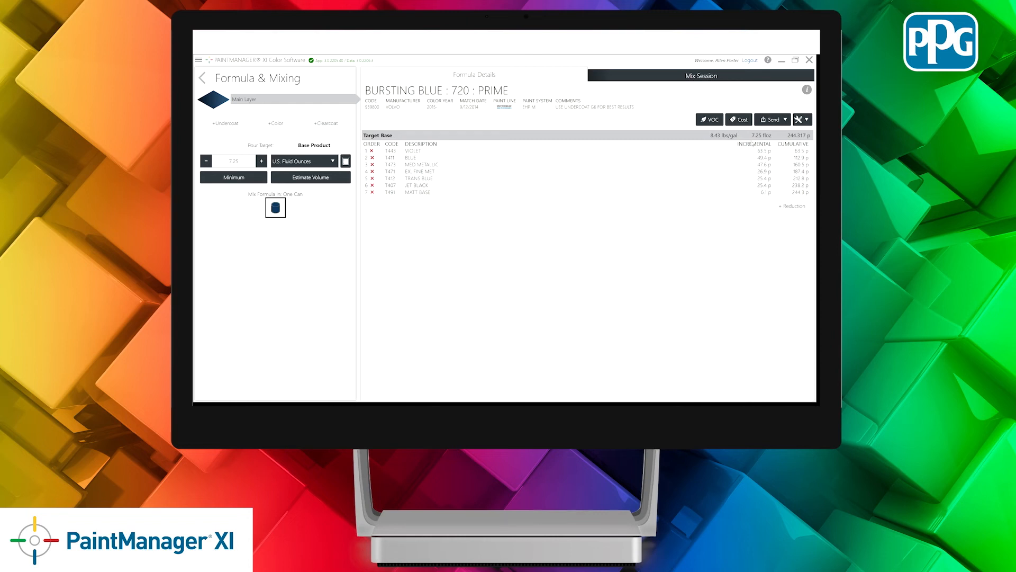
mouse_move(560, 183)
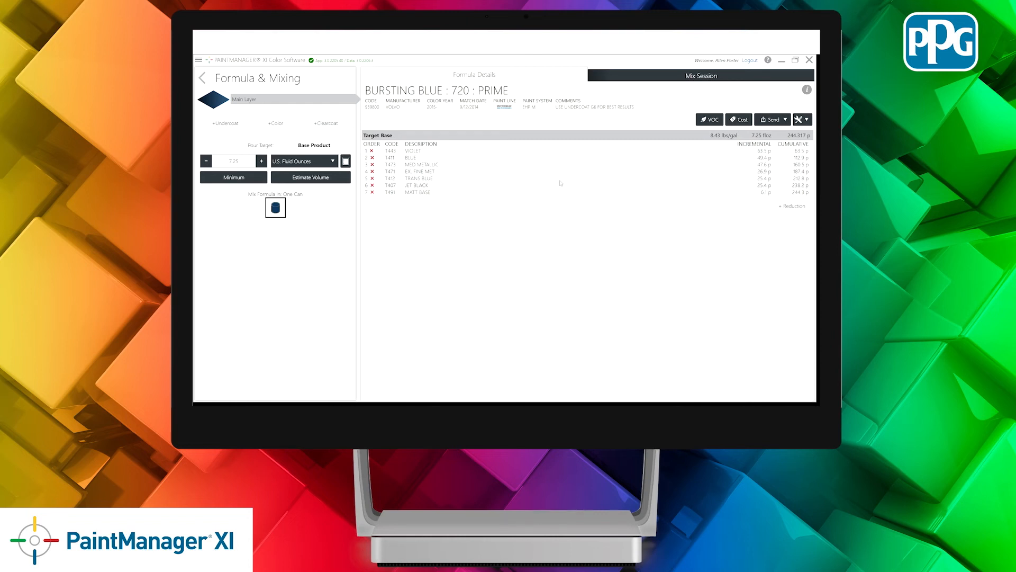
mouse_move(598, 171)
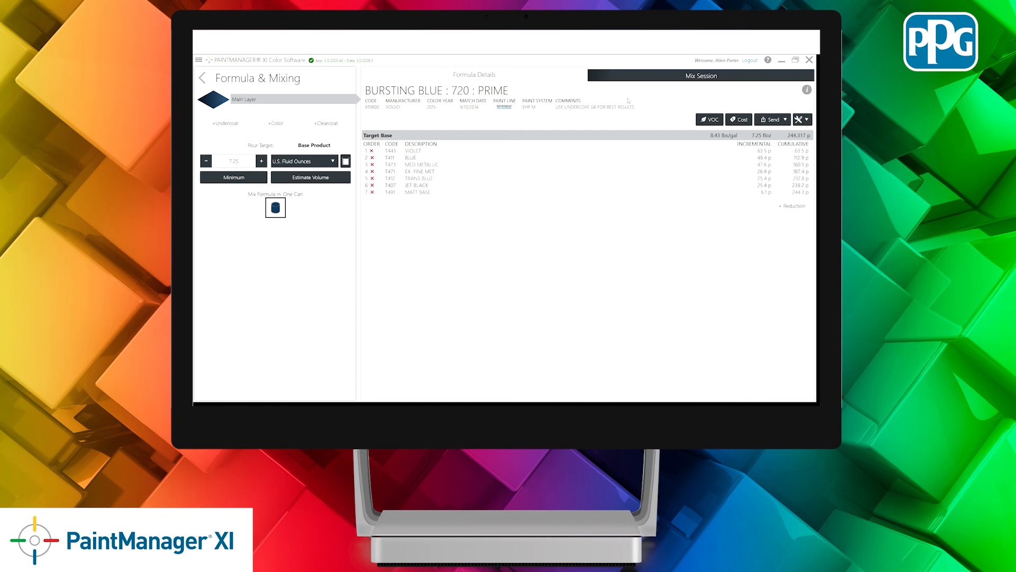
left_click(700, 76)
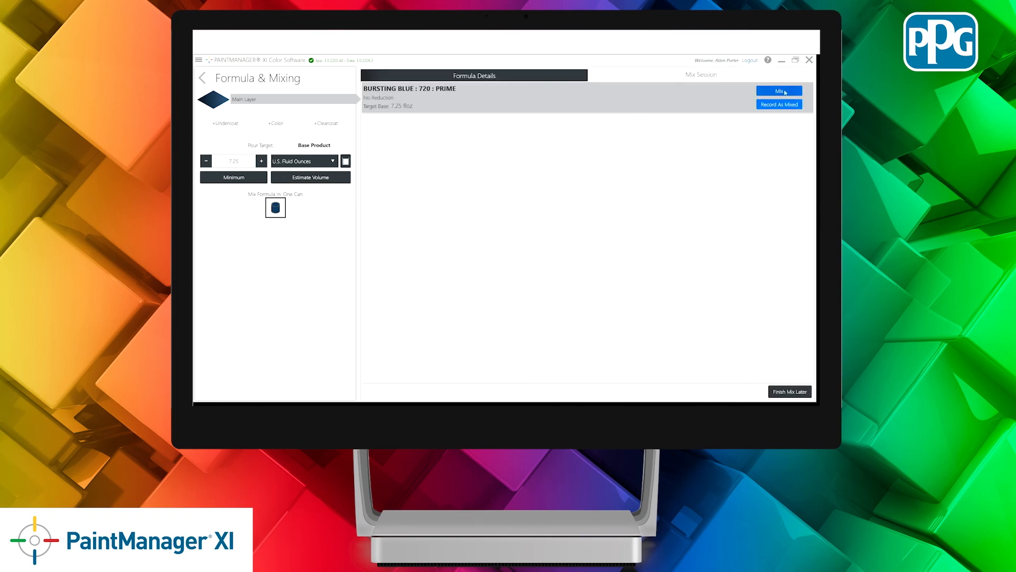